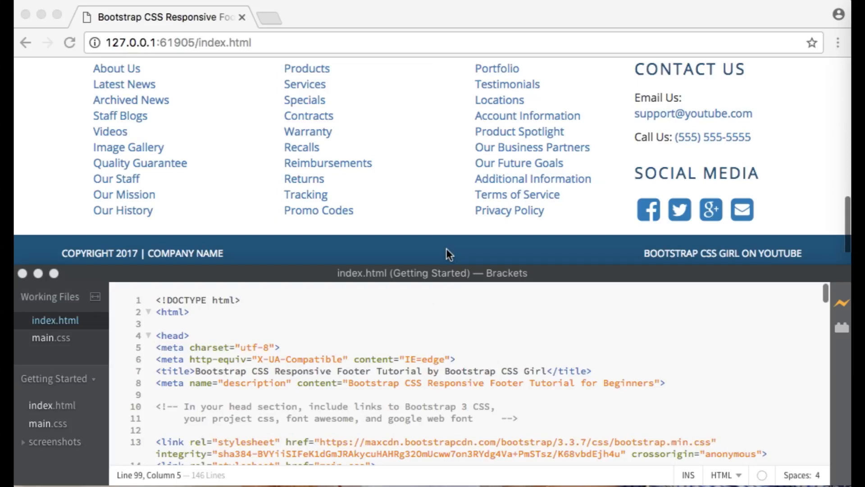
mouse_move(575, 140)
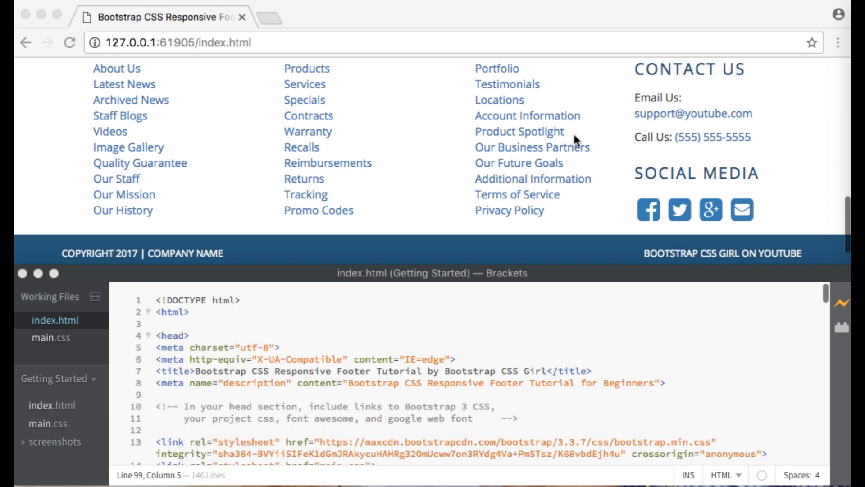
mouse_move(562, 137)
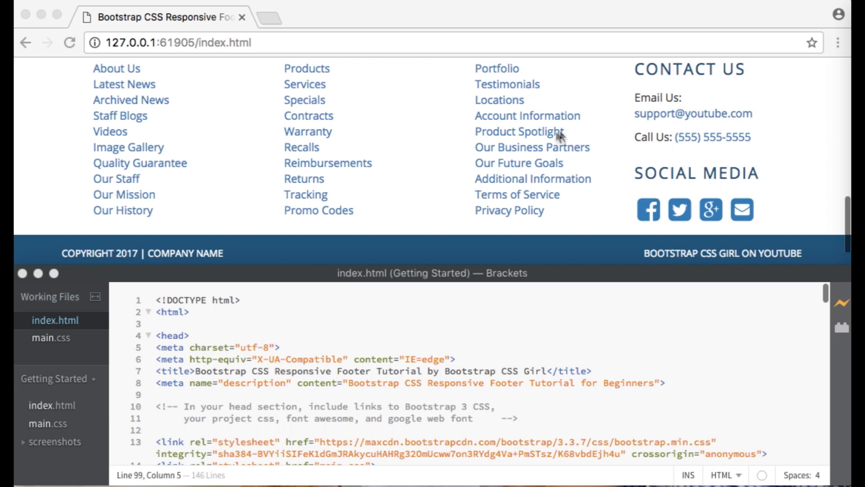
mouse_move(568, 156)
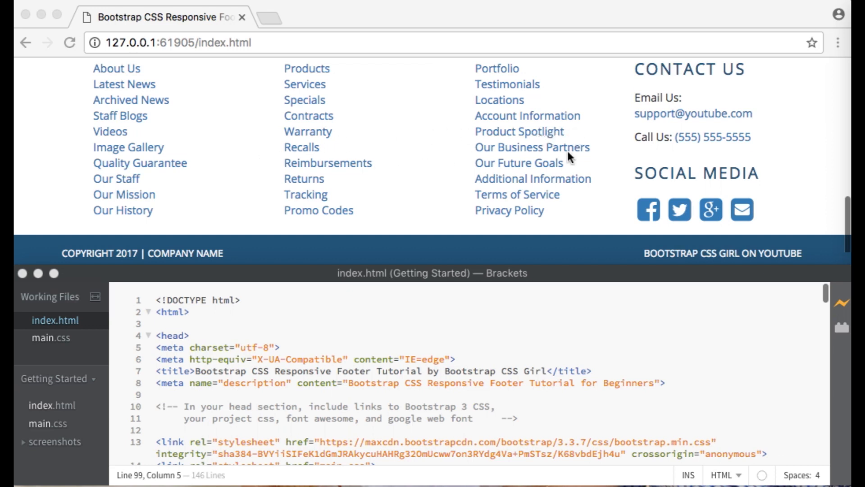
mouse_move(574, 245)
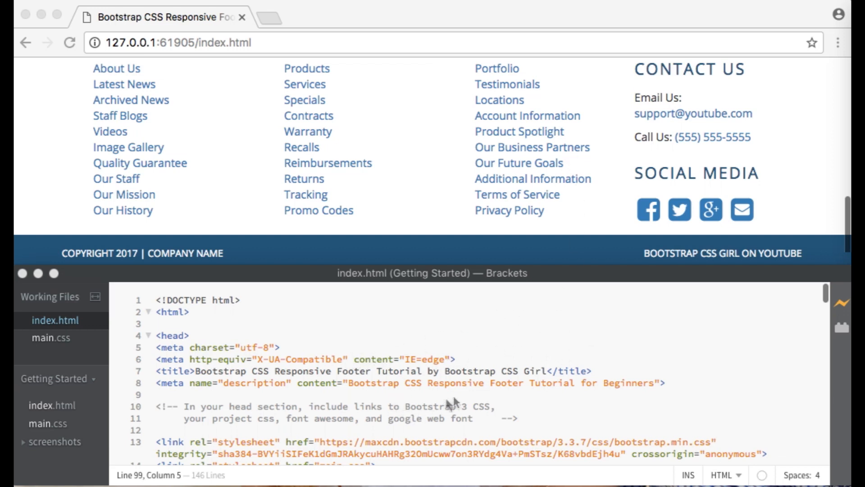
mouse_move(540, 382)
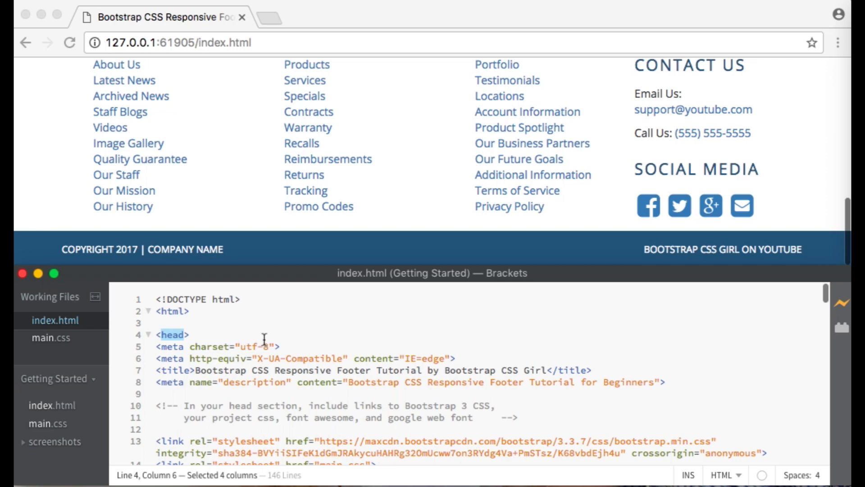
mouse_move(249, 346)
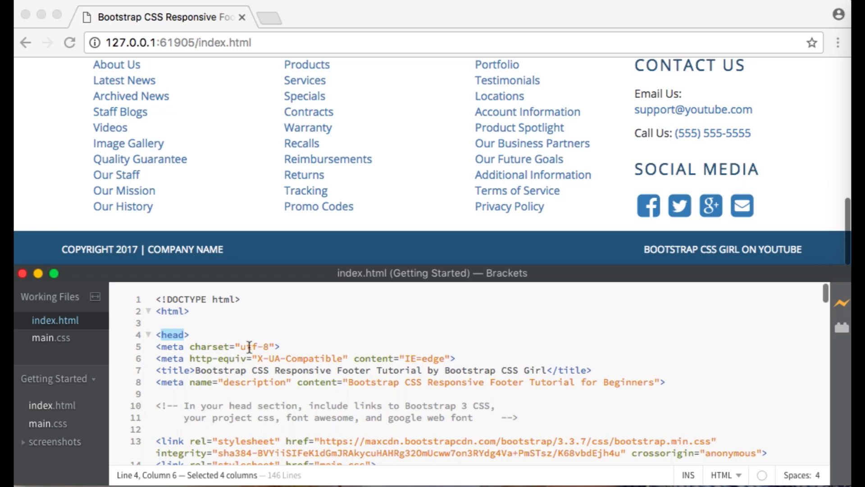
Scroll through the Bootstrap and Font Awesome get-started pages in Chrome
scroll("down", 3)
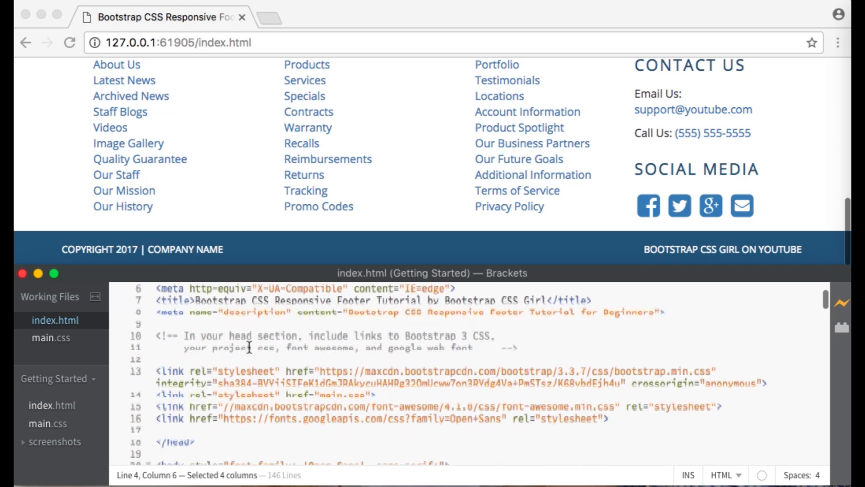
scroll("down", 3)
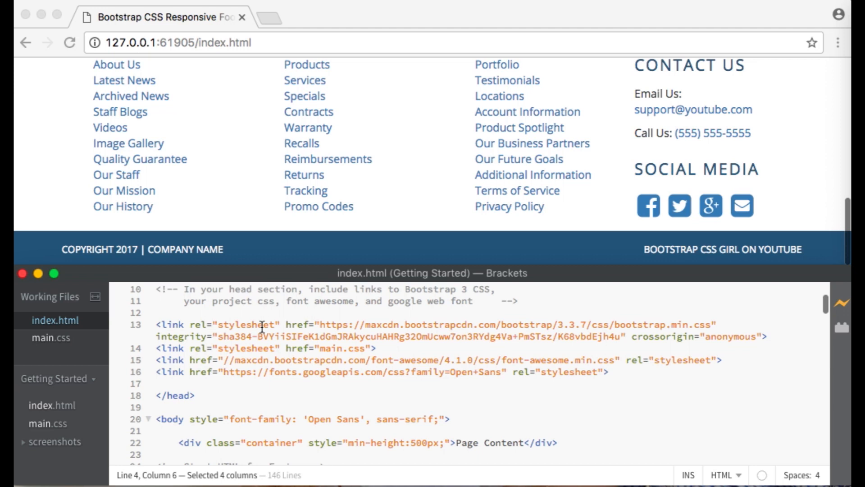
mouse_move(252, 348)
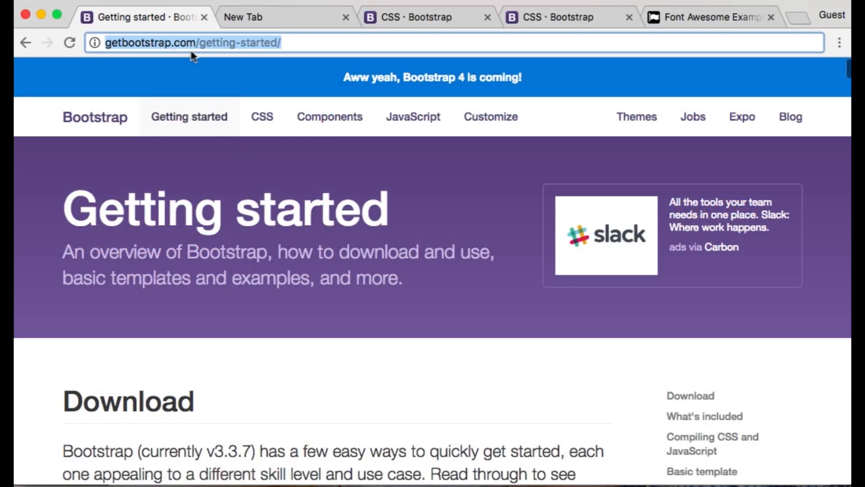
scroll("down", 3)
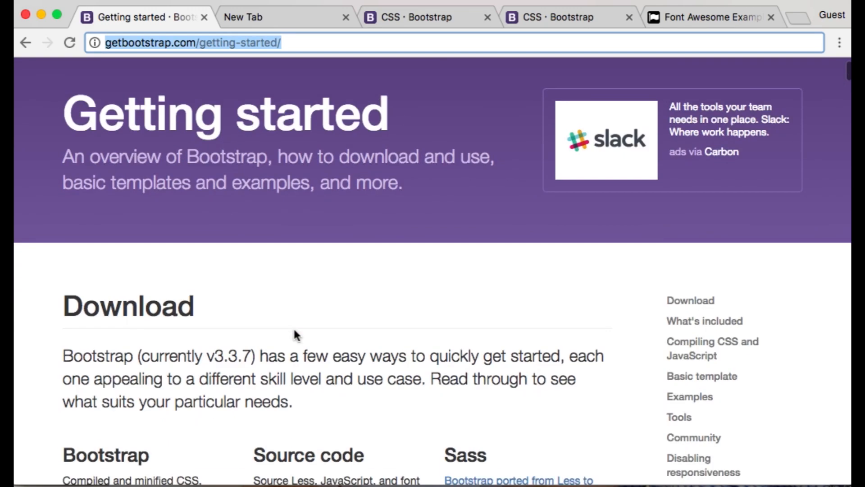
scroll("down", 3)
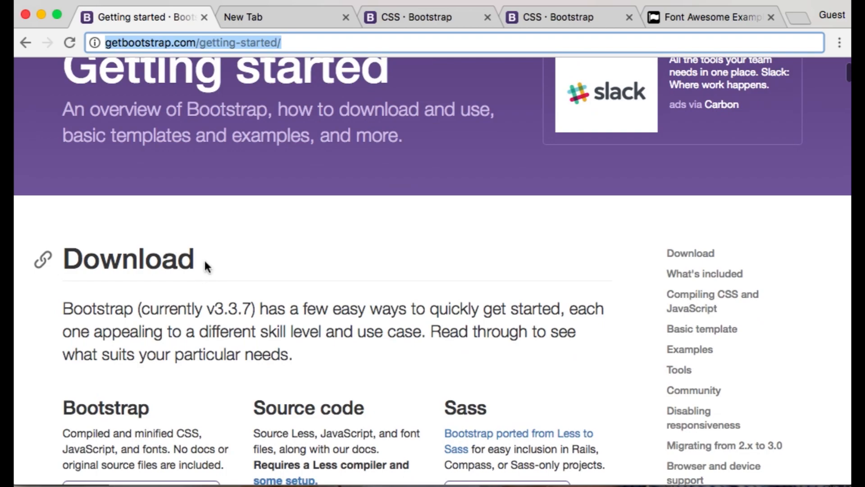
scroll("down", 3)
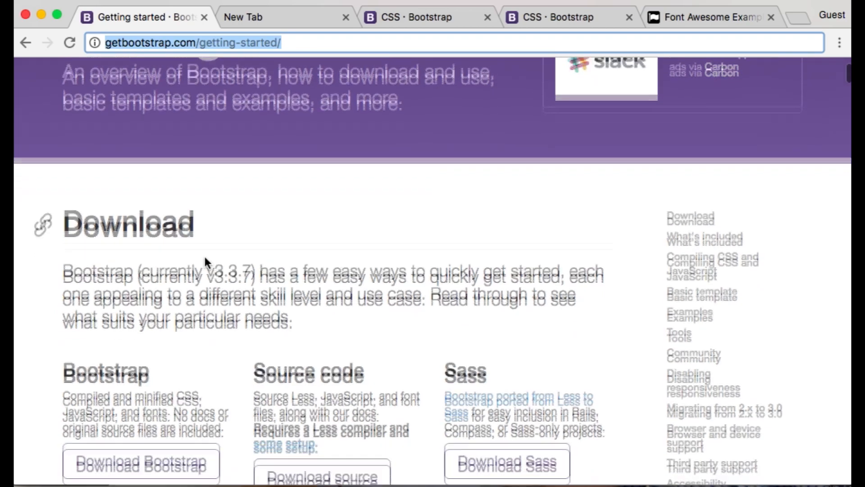
scroll("down", 3)
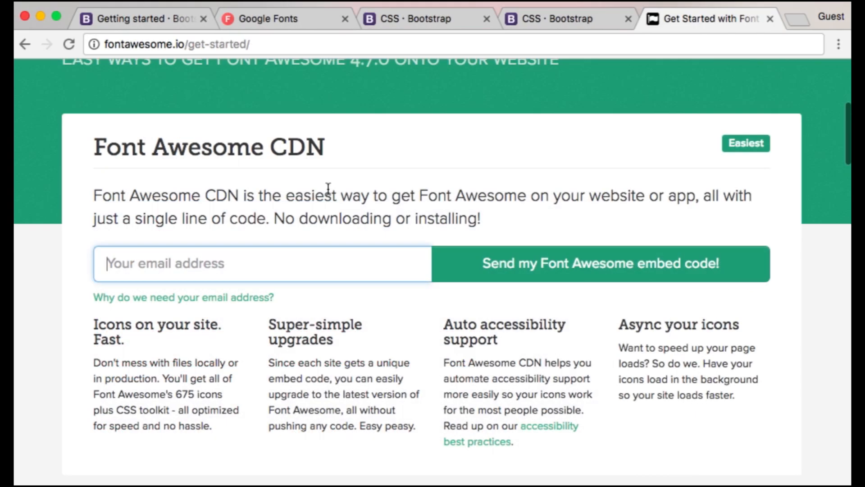
scroll("down", 3)
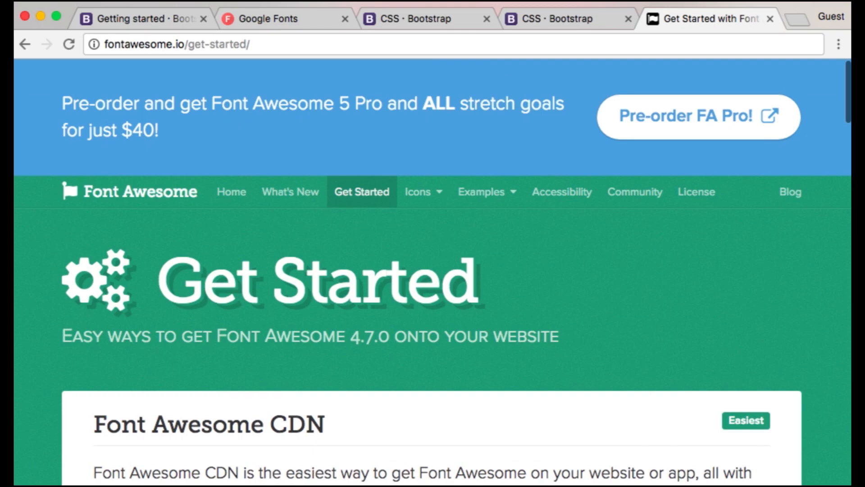
On the Google Fonts page, add the Open Sans family to the selection
left_click(260, 18)
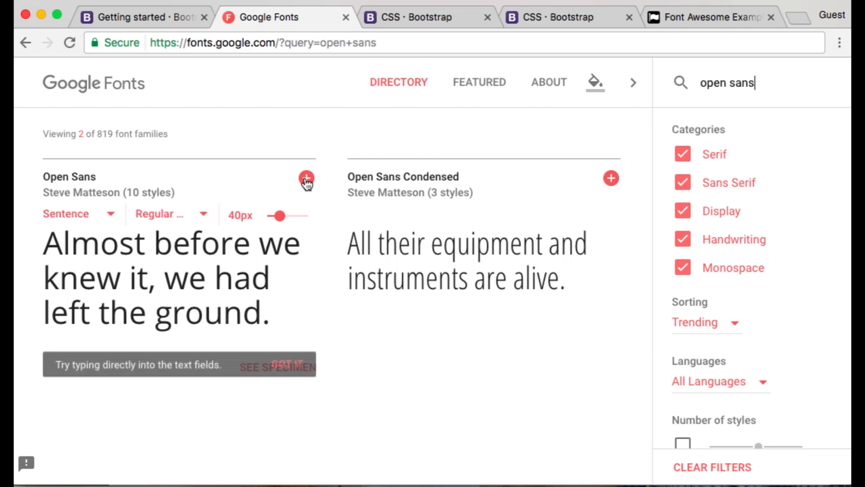
left_click(307, 178)
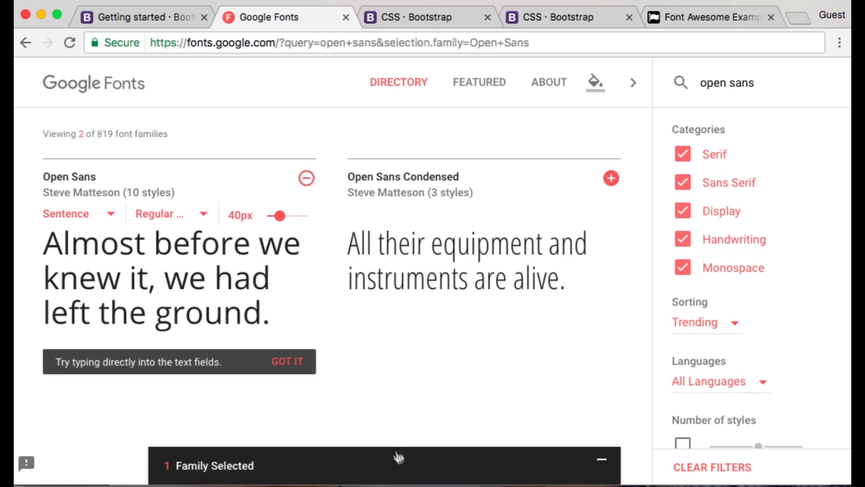
left_click(385, 465)
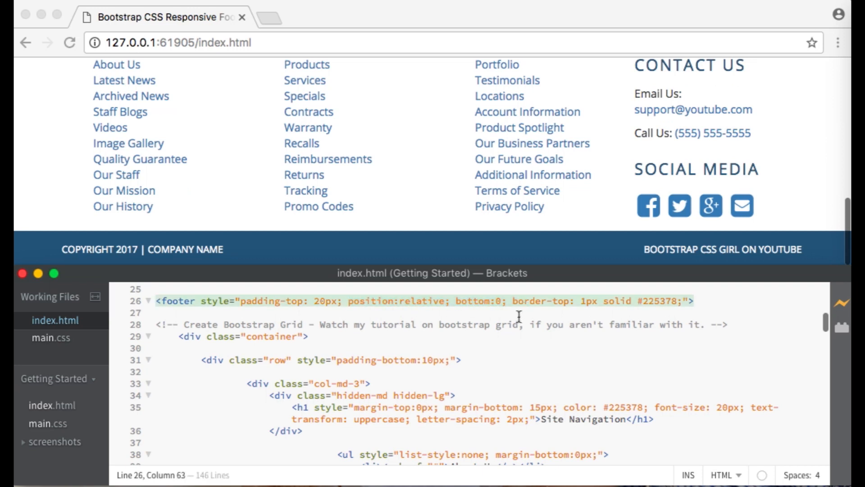
left_click_drag(513, 301, 593, 300)
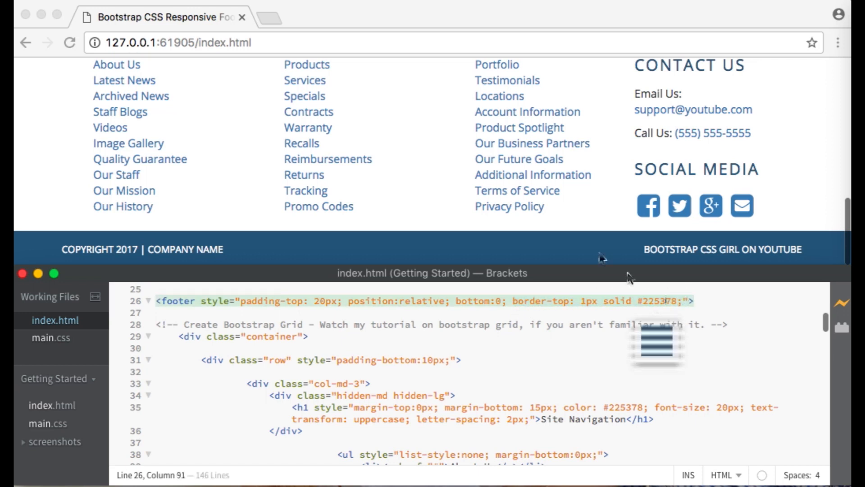
scroll("down", 3)
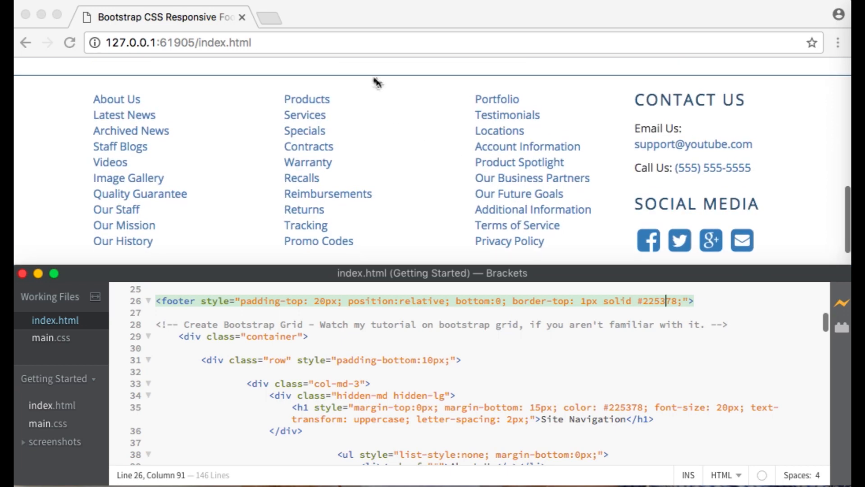
mouse_move(478, 82)
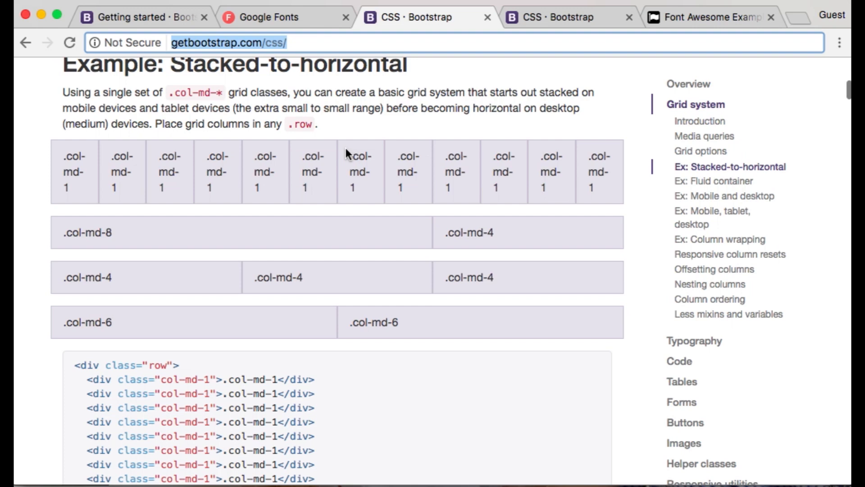
mouse_move(325, 205)
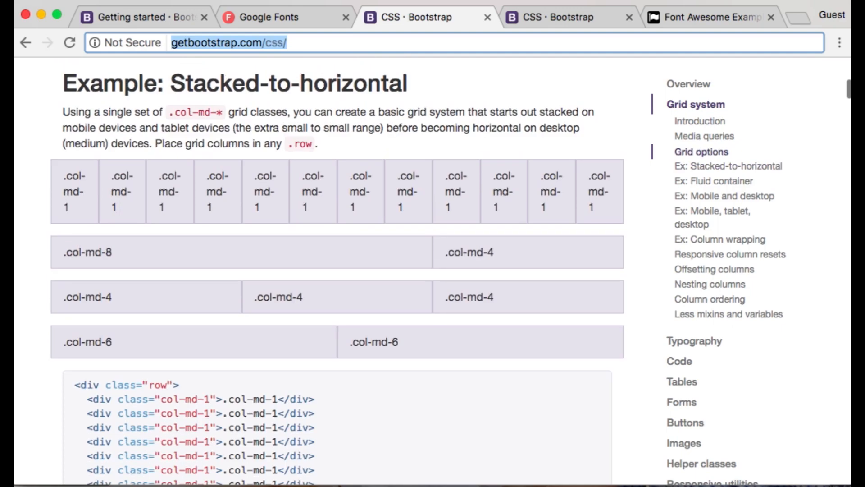
Scroll the Bootstrap CSS docs down to the Stacked-to-horizontal grid example
scroll("down", 3)
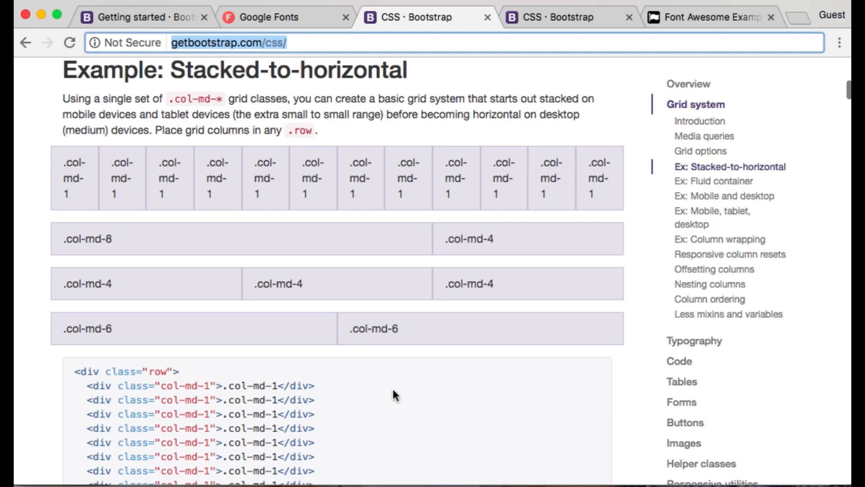
scroll("down", 3)
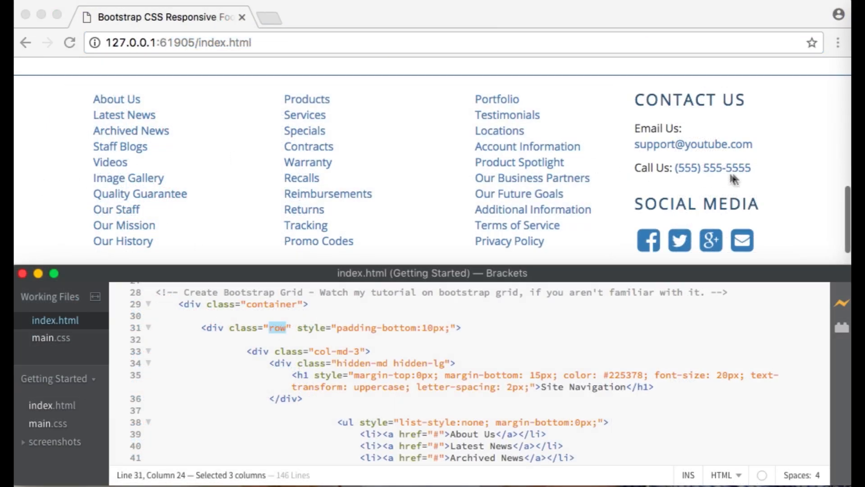
mouse_move(756, 183)
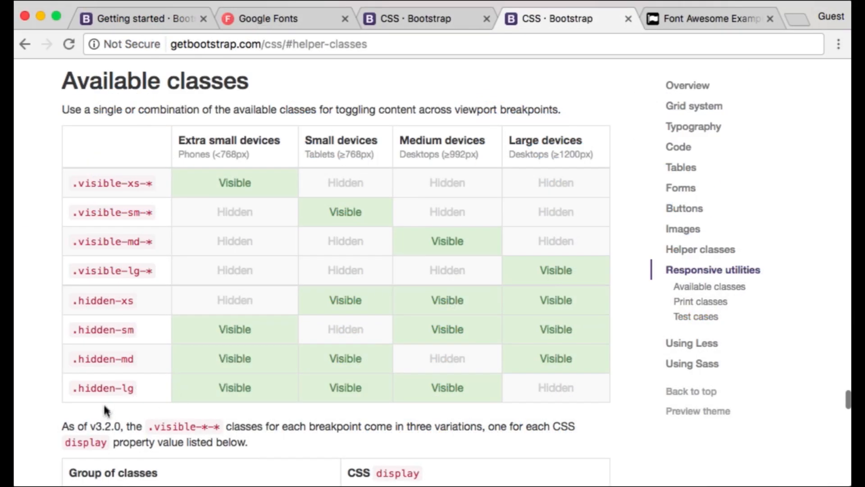
mouse_move(324, 399)
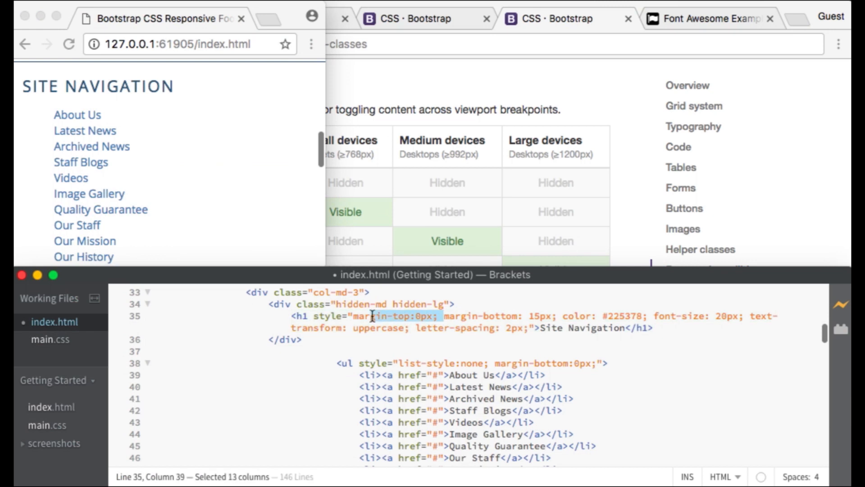
key("Delete")
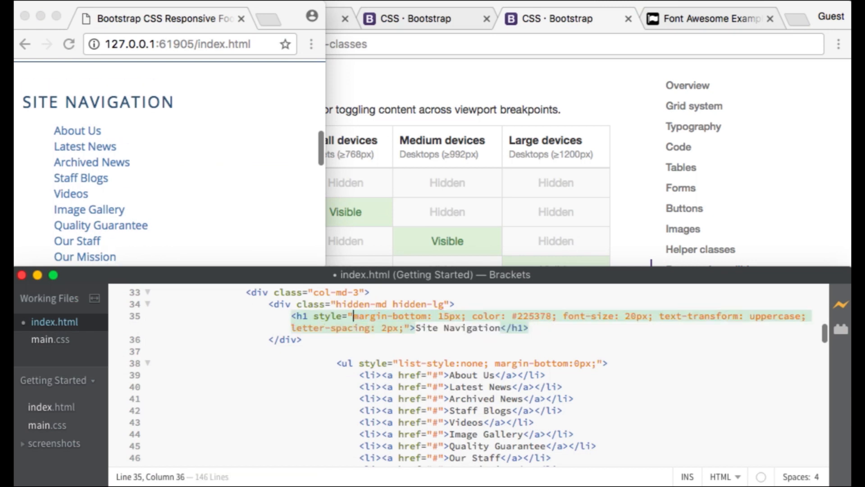
type("margin-top:0px;")
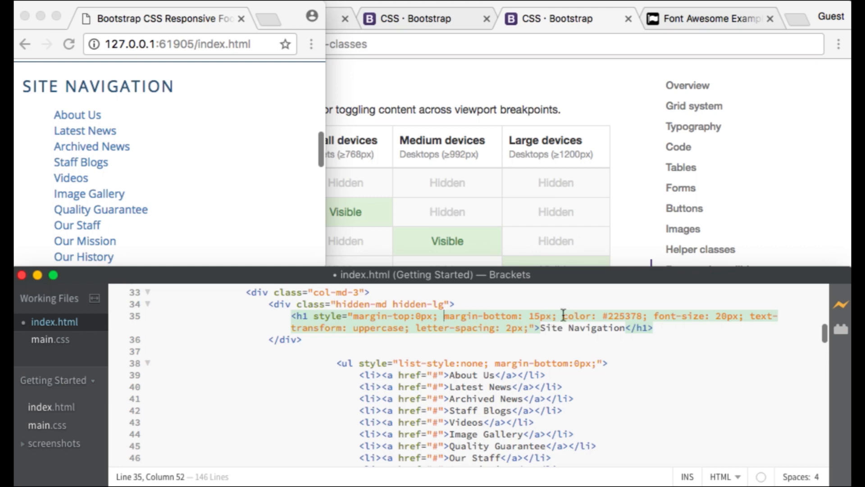
left_click_drag(447, 316, 562, 316)
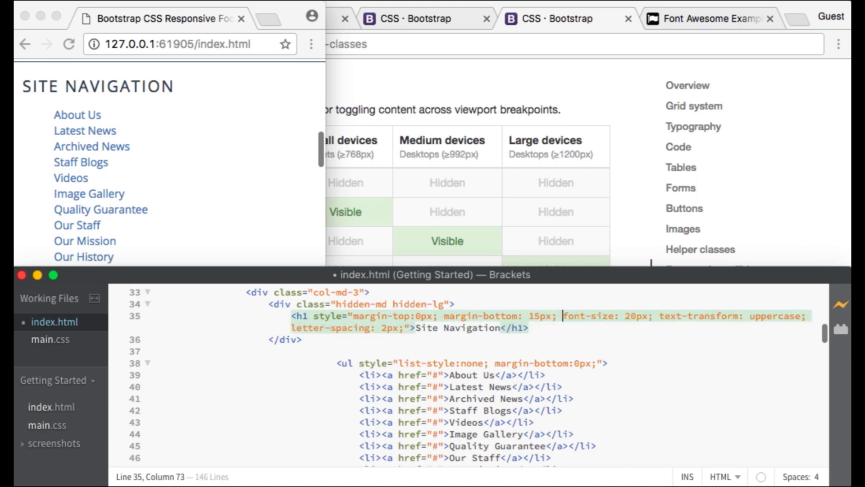
type("color: #225378;")
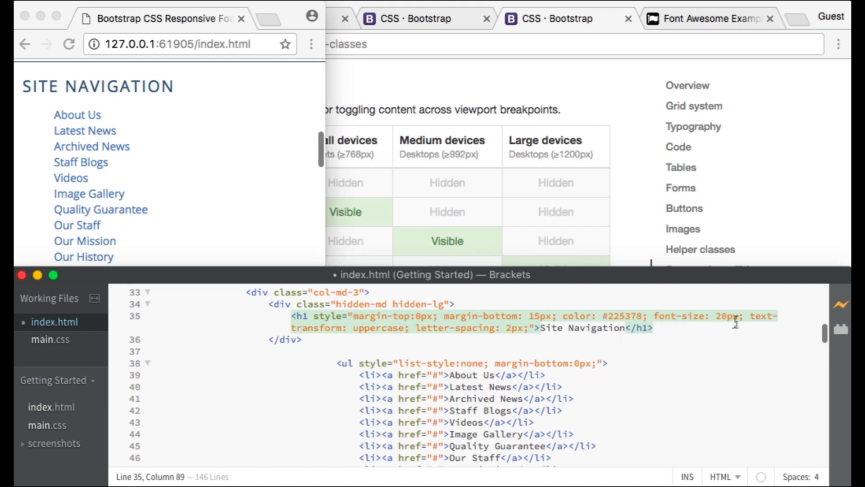
left_click_drag(654, 315, 743, 315)
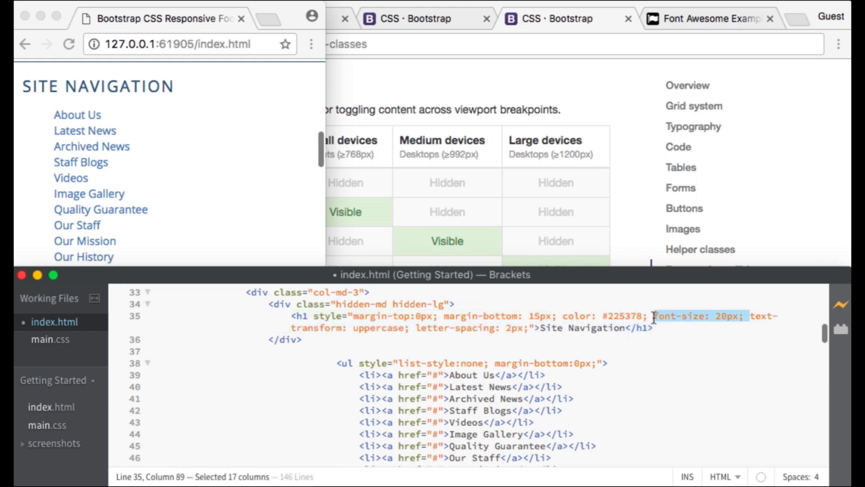
left_click(750, 315)
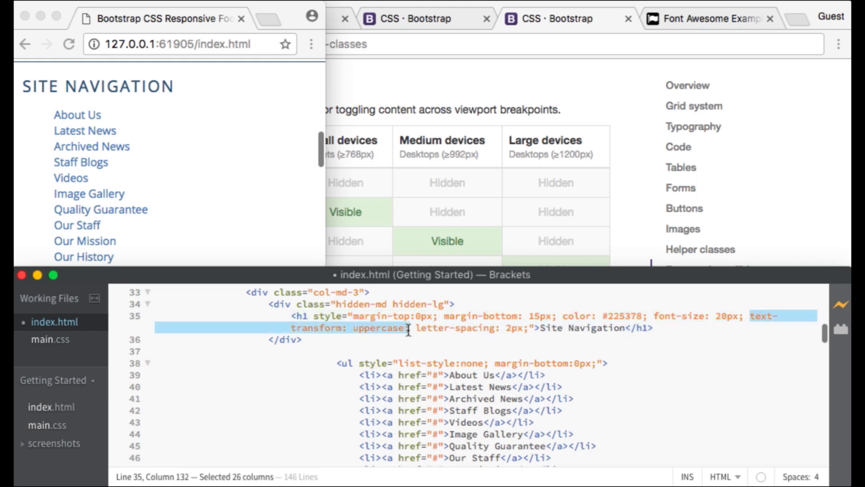
key("Delete")
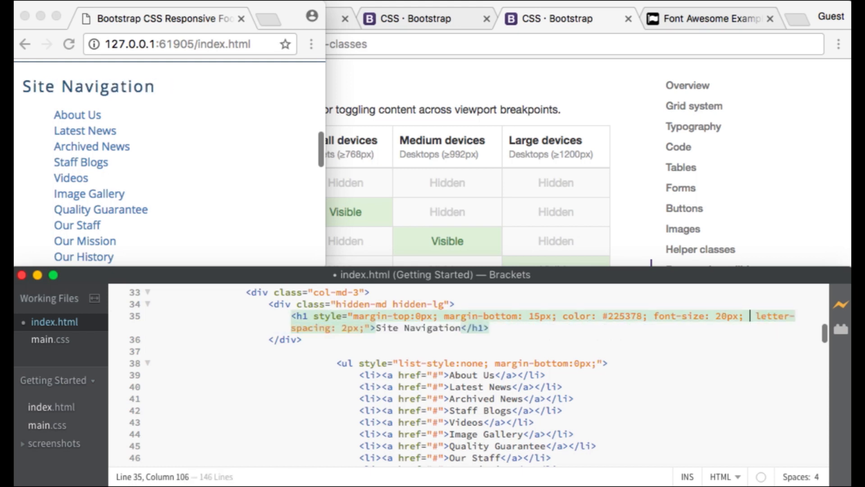
type("text-transform: uppercase;")
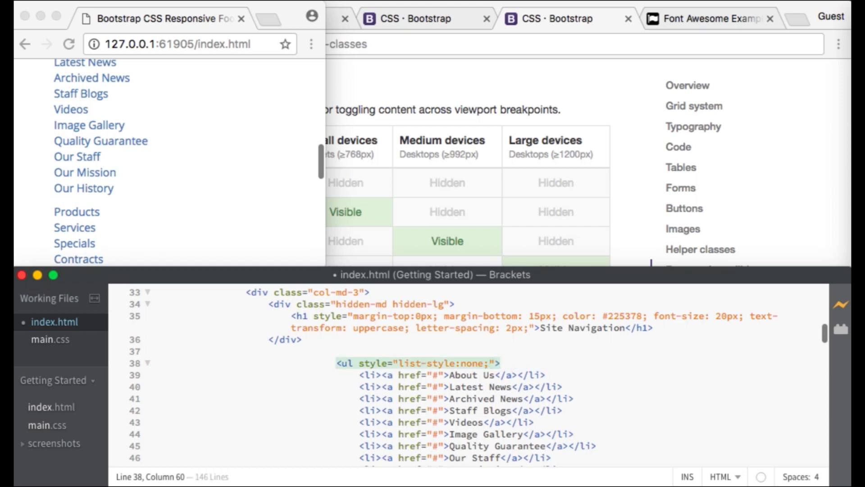
type("margin-bottom:0px;\">")
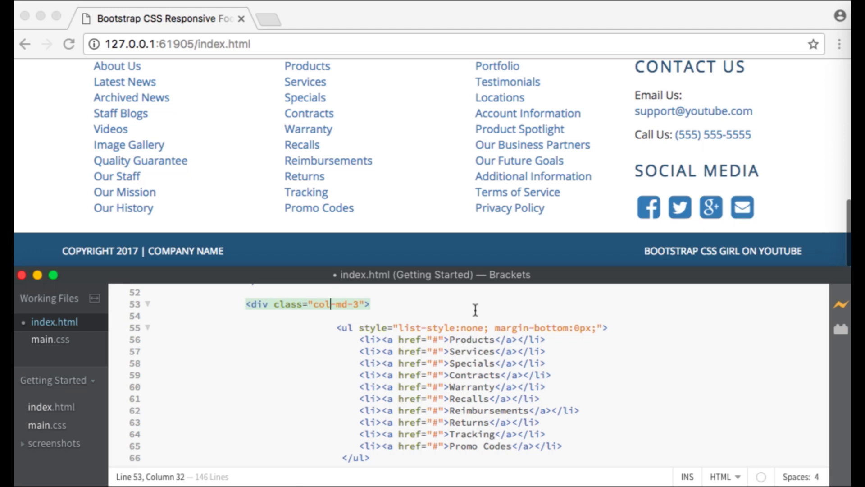
mouse_move(363, 128)
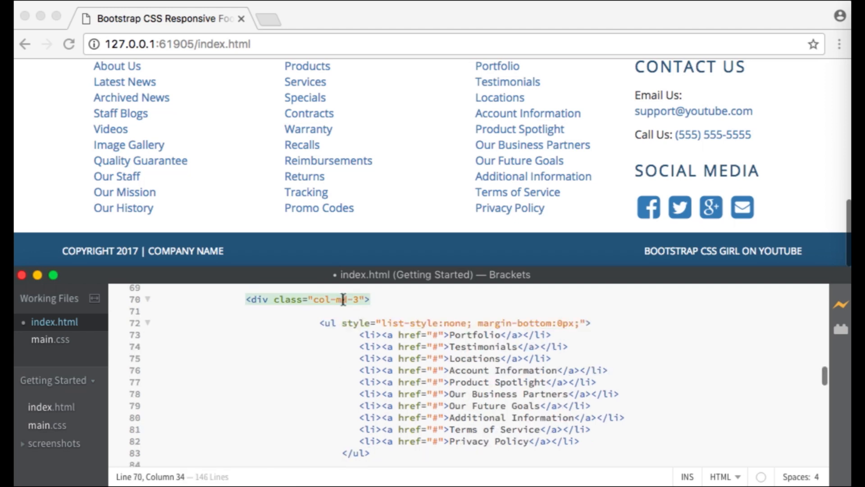
mouse_move(486, 177)
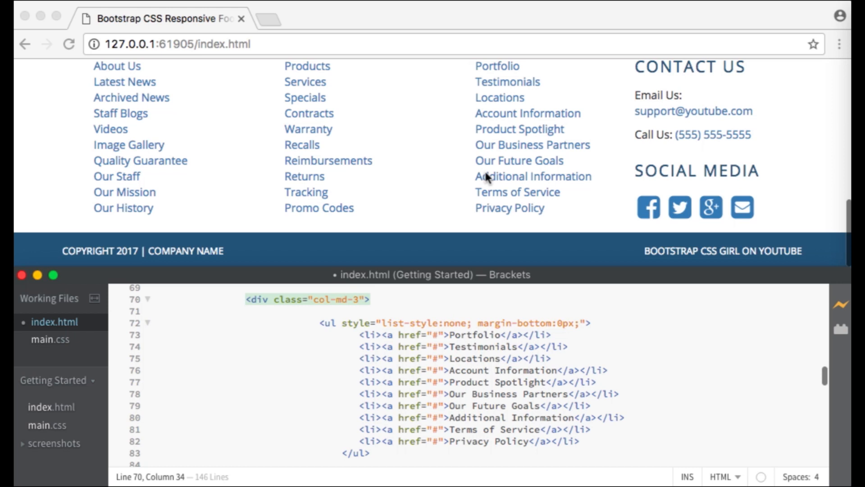
Place the cursor in the footer markup at the Products and Portfolio col-md-3 divs
left_click(341, 299)
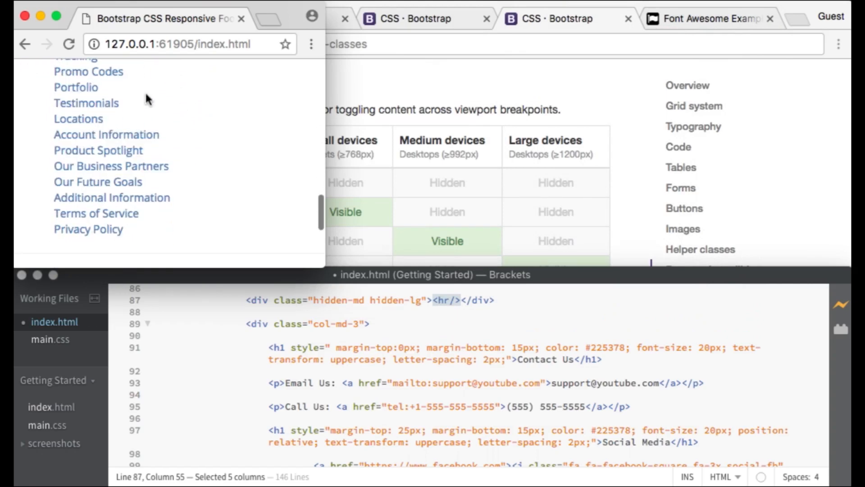
Scroll the narrow preview past the stacked link columns to the hidden-md hidden-lg hr divider
scroll("down", 3)
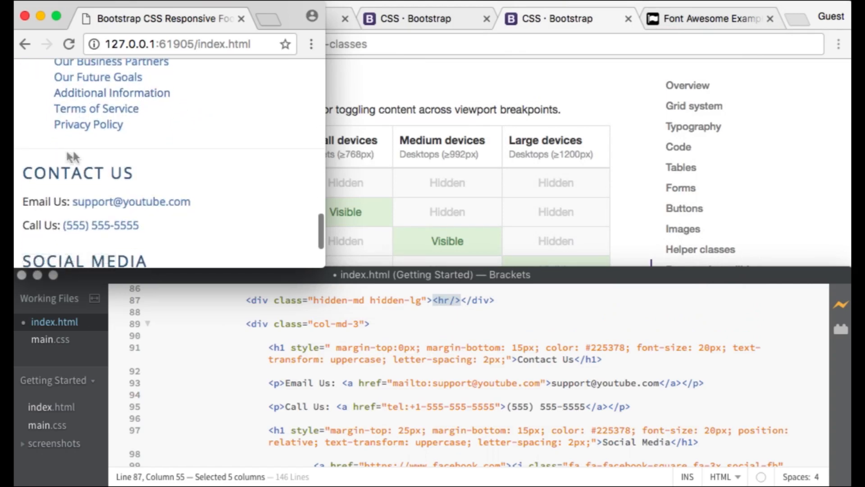
mouse_move(325, 159)
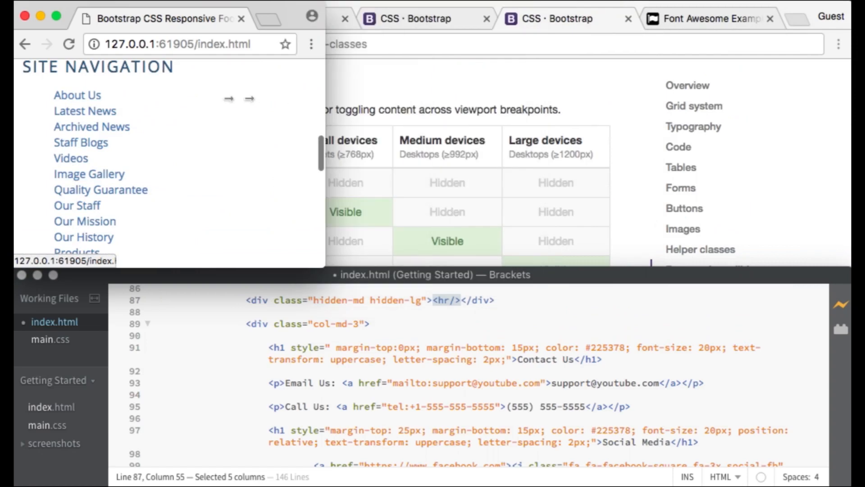
scroll("down", 3)
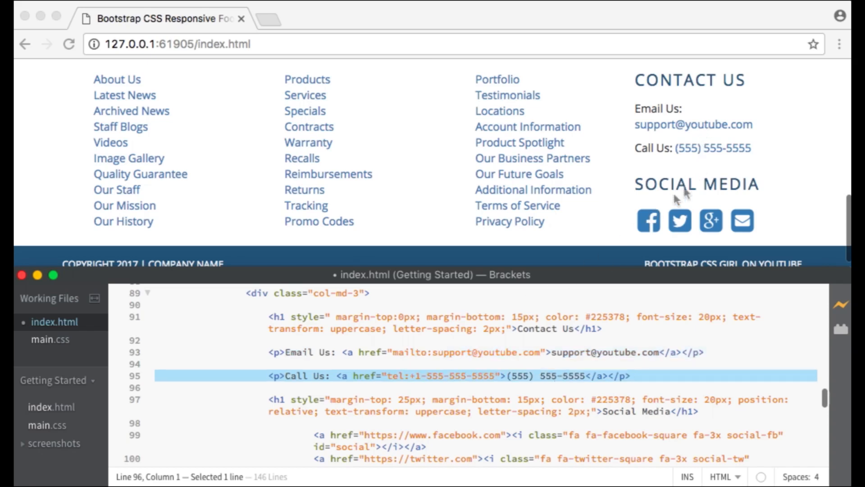
mouse_move(738, 159)
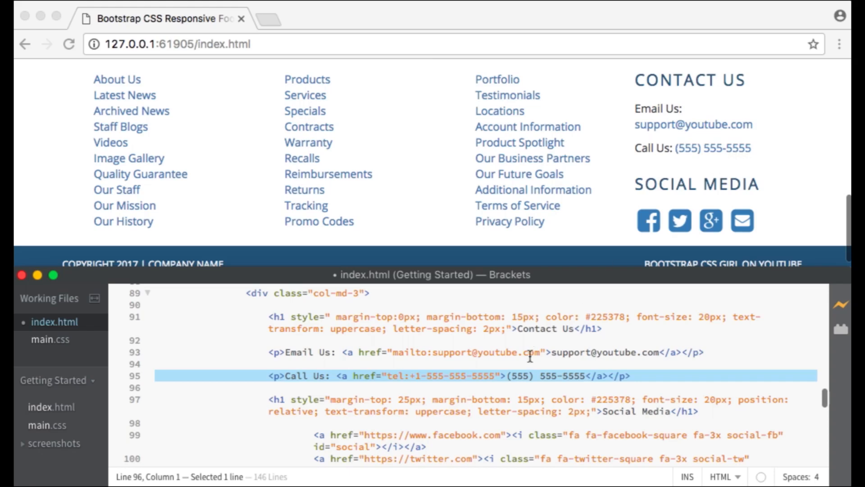
Scroll the editor to the Contact Us email, Call Us and Social Media h1 lines
scroll("down", 3)
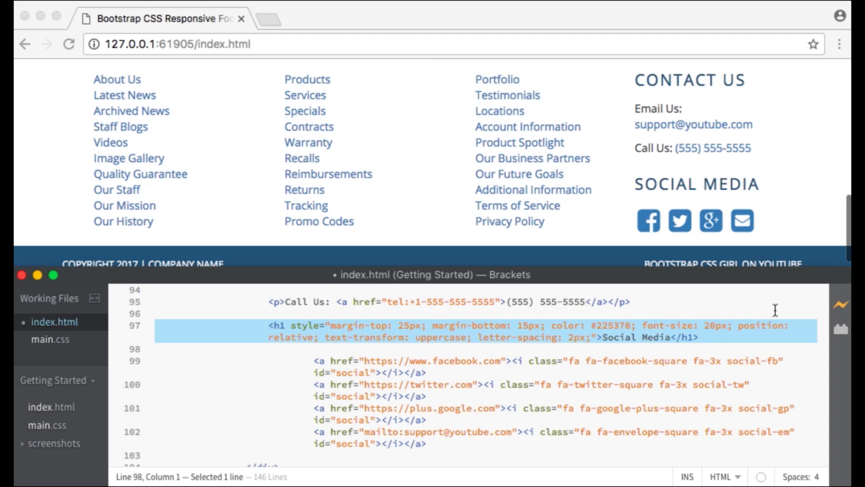
mouse_move(739, 192)
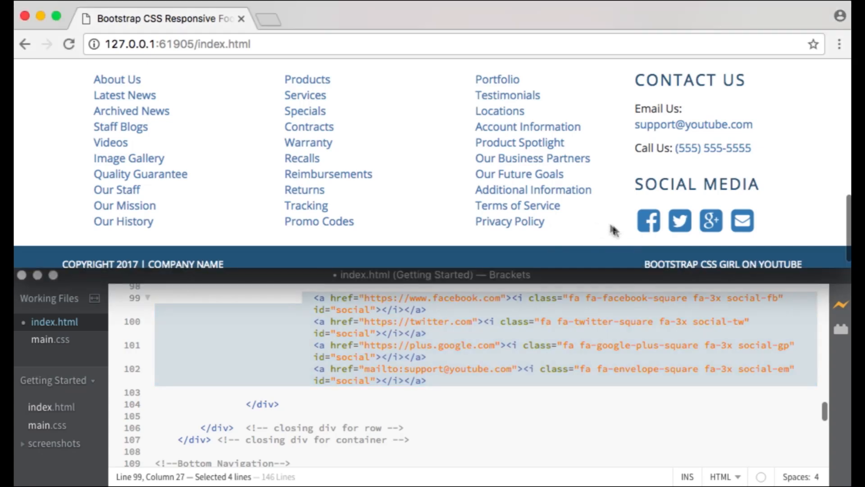
mouse_move(741, 221)
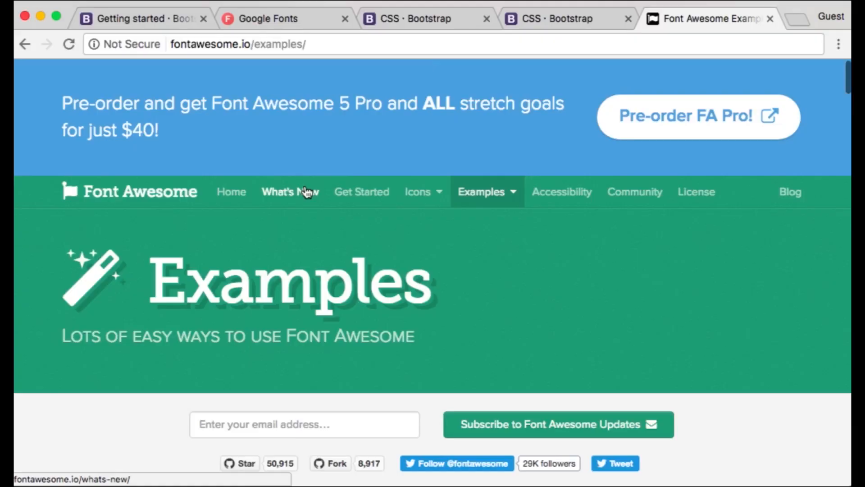
Scroll the Font Awesome Examples page to the Larger Icons section (fa-lg to fa-5x)
scroll("down", 3)
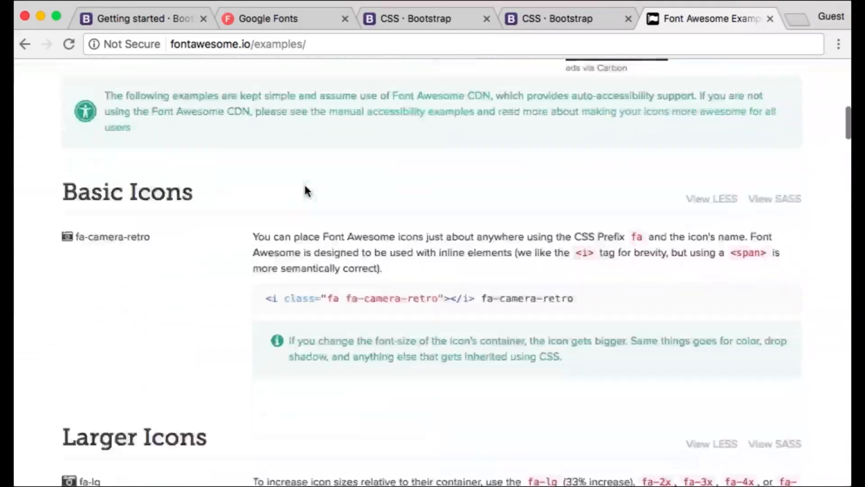
scroll("down", 3)
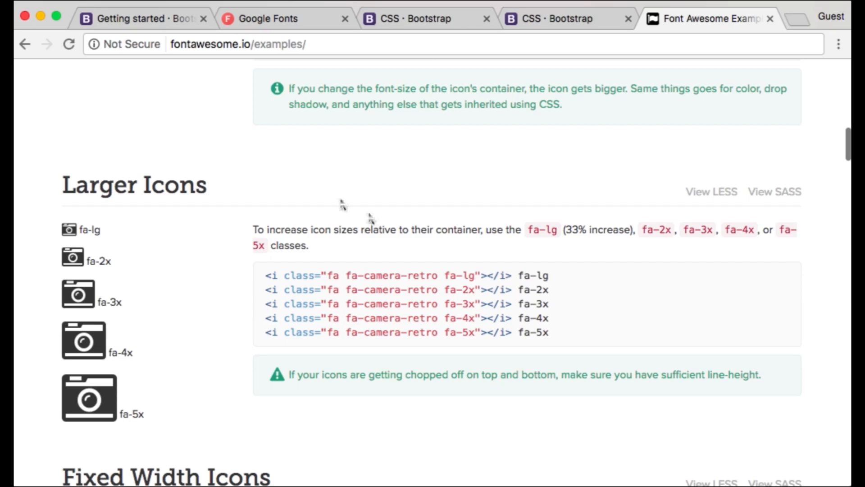
mouse_move(576, 317)
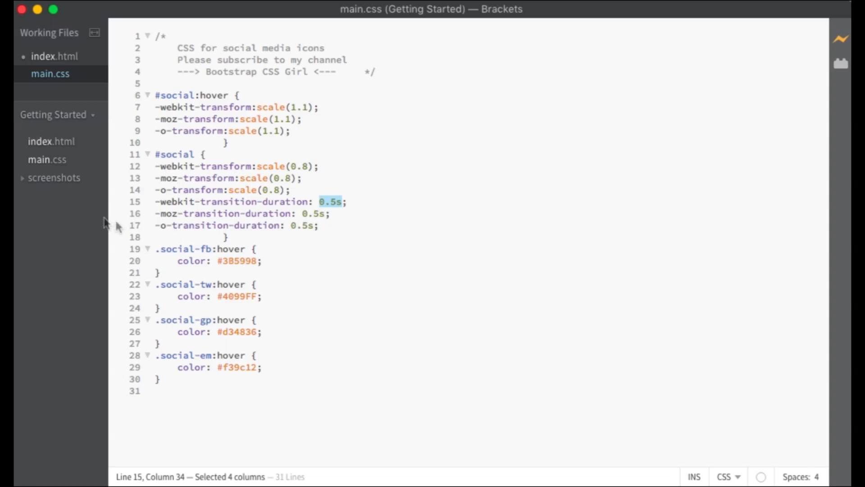
Select the 0.5s transition-duration value in the main.css social icon rules
left_click_drag(156, 249, 197, 390)
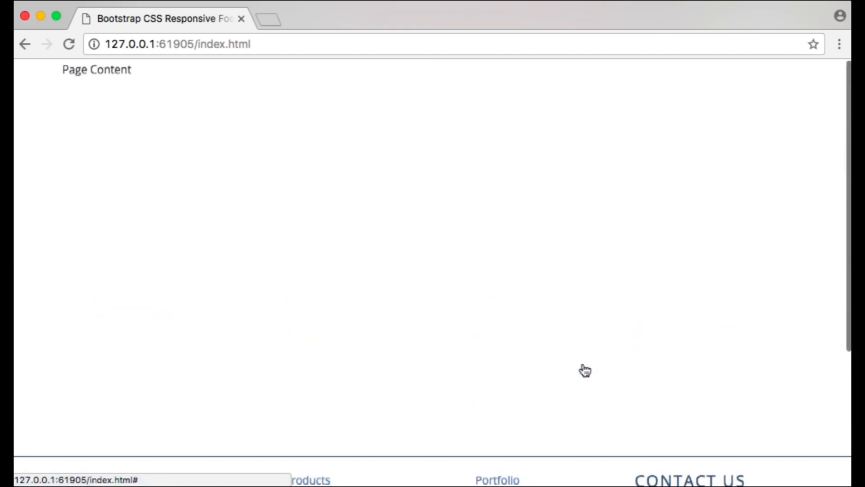
Scroll the live Chrome page down to the finished footer with its social icons
scroll("down", 3)
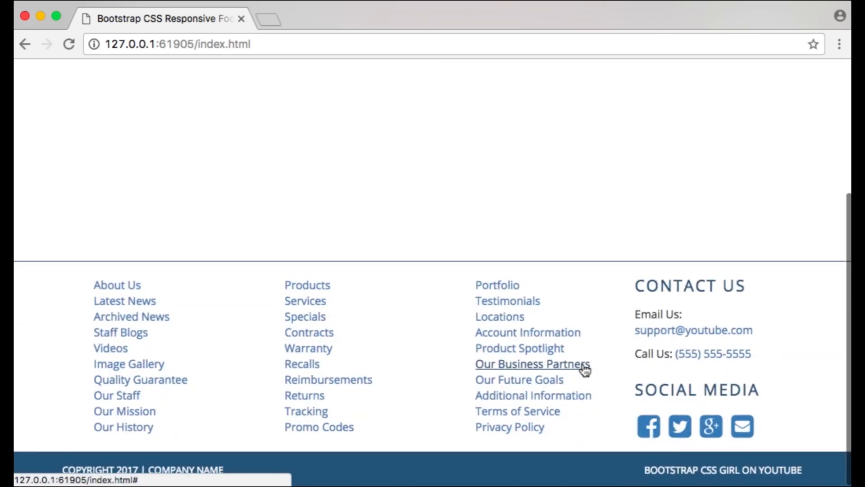